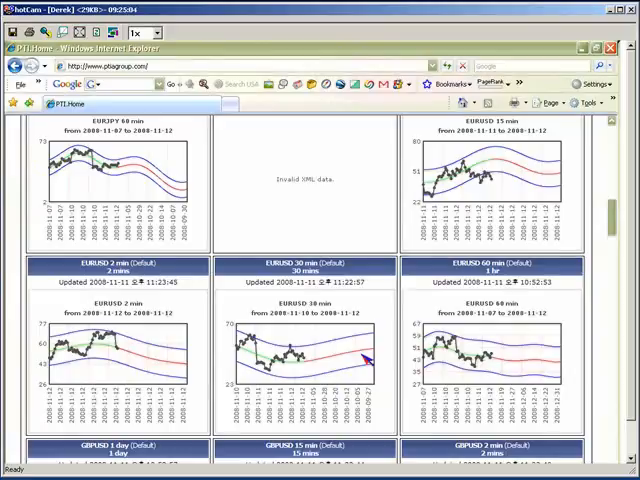
scroll("down", 3)
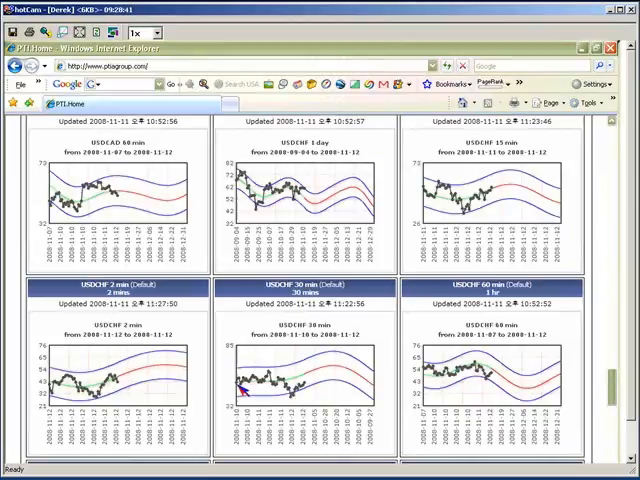
scroll("down", 3)
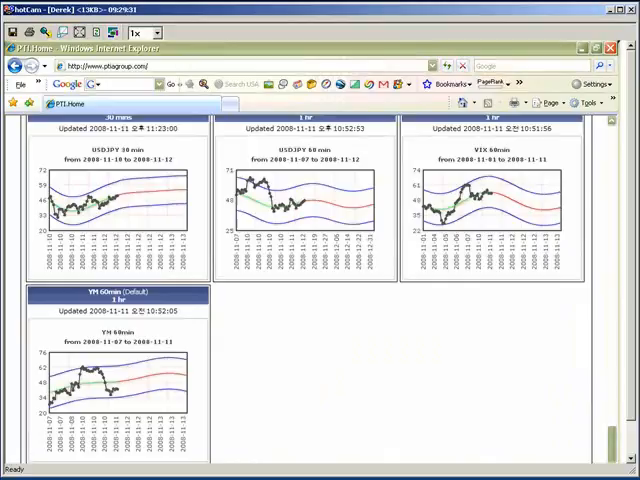